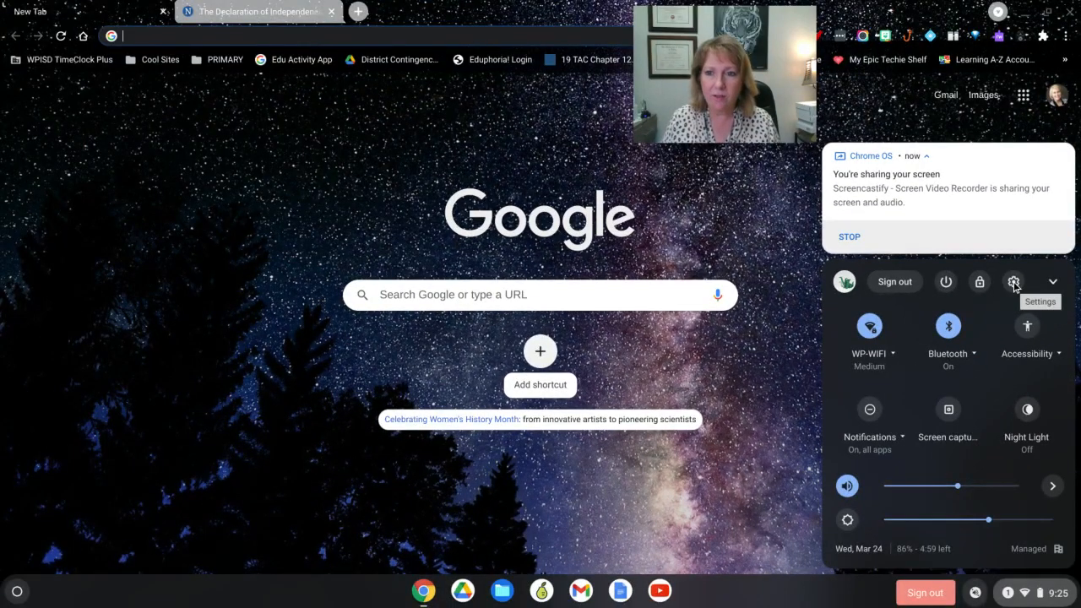
# Open the Chrome OS Settings window from the quick settings gear icon
pyautogui.click(1014, 281)
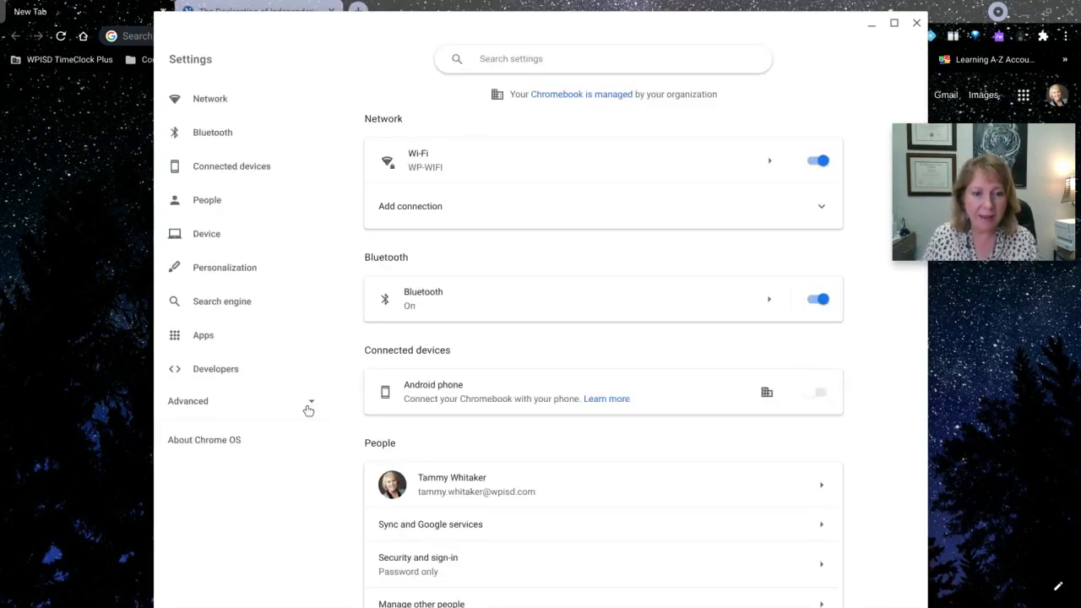
# Reach the Accessibility section under Advanced settings
pyautogui.click(188, 401)
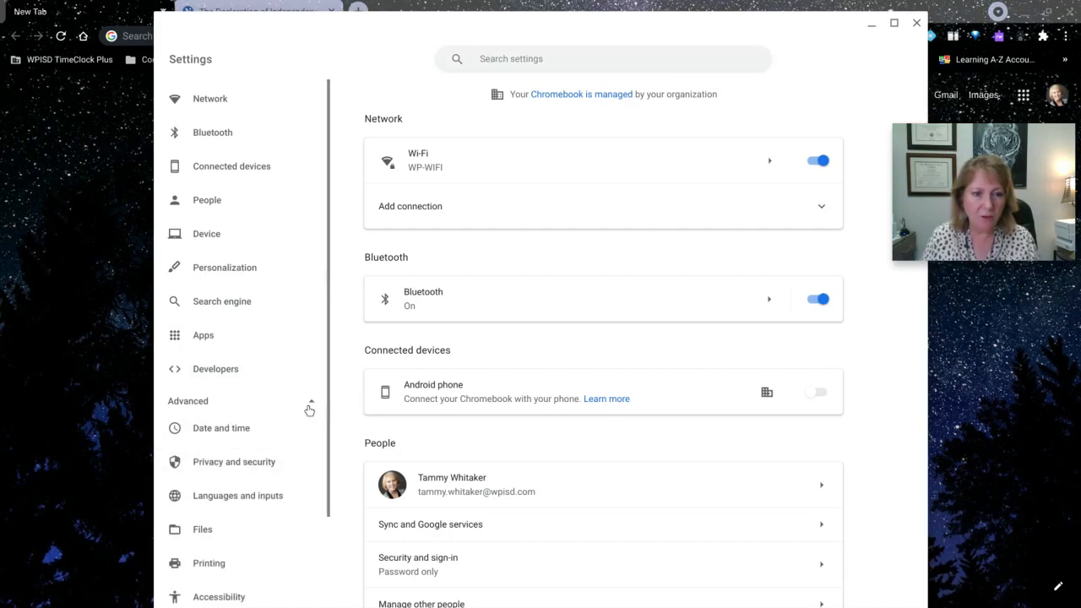
pyautogui.scroll(-3)
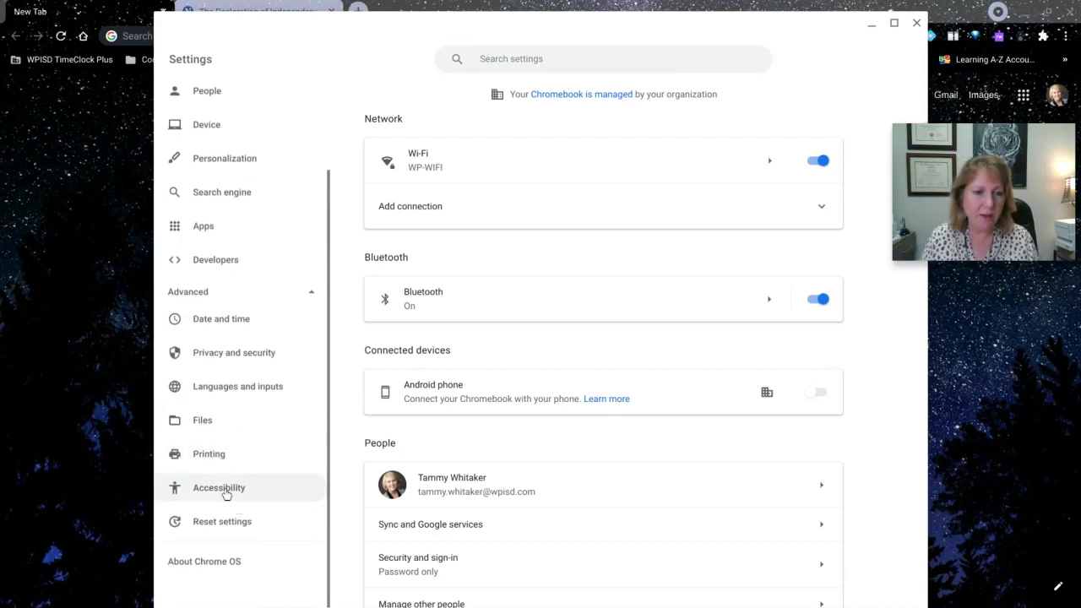
pyautogui.click(220, 487)
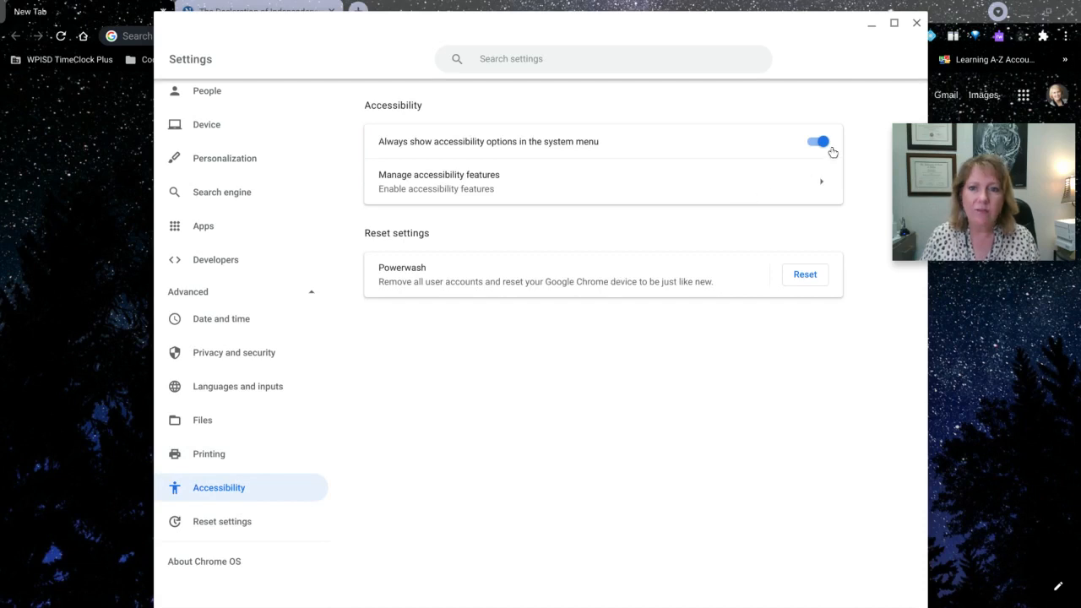
# Leave 'Always show accessibility options in the system menu' turned on and close Settings
pyautogui.click(818, 142)
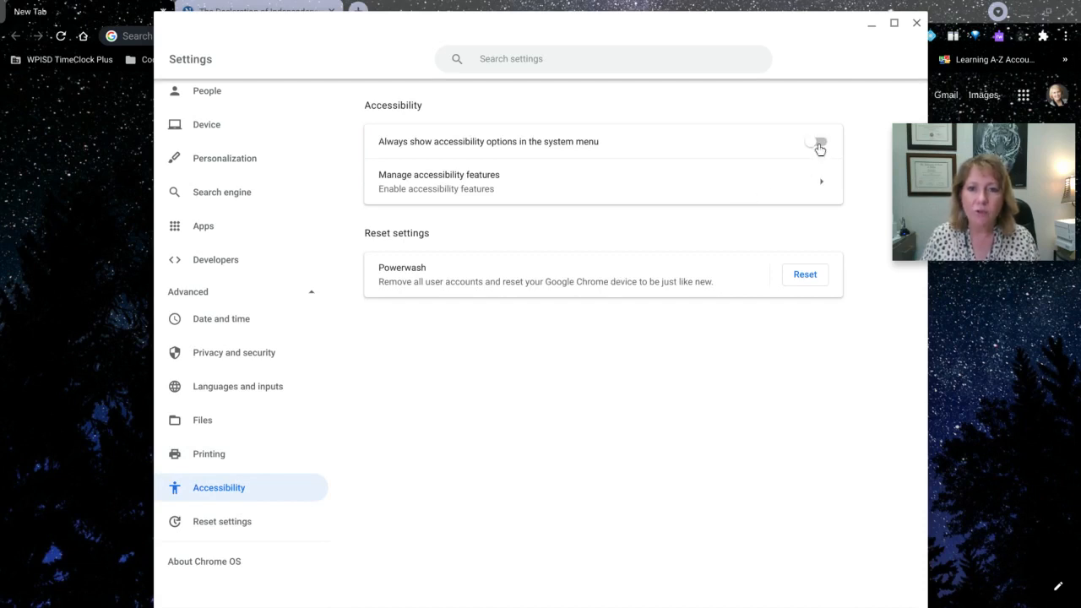
pyautogui.click(816, 141)
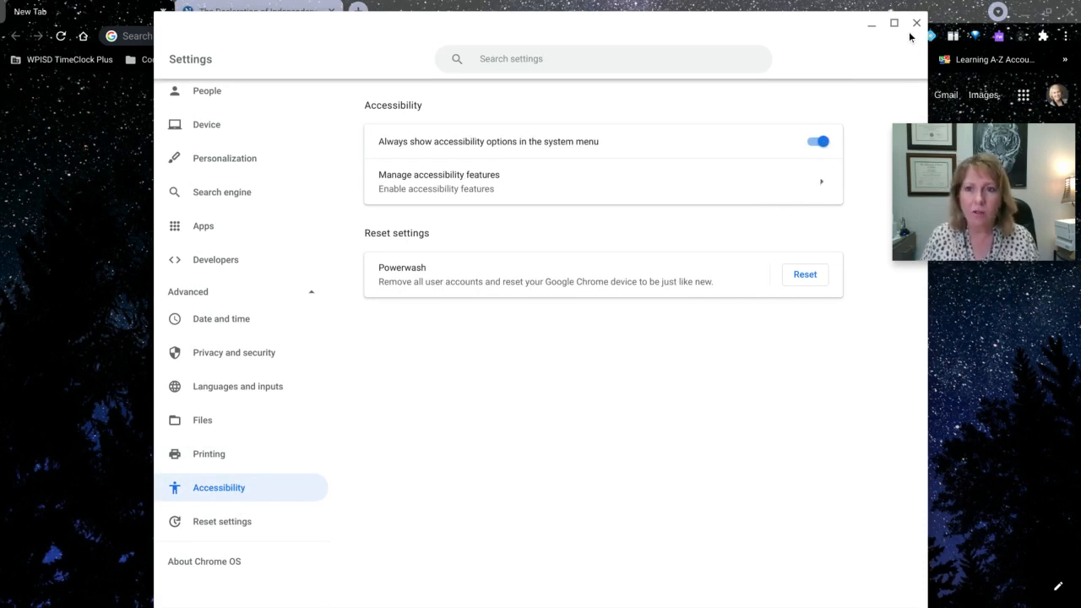
pyautogui.click(916, 24)
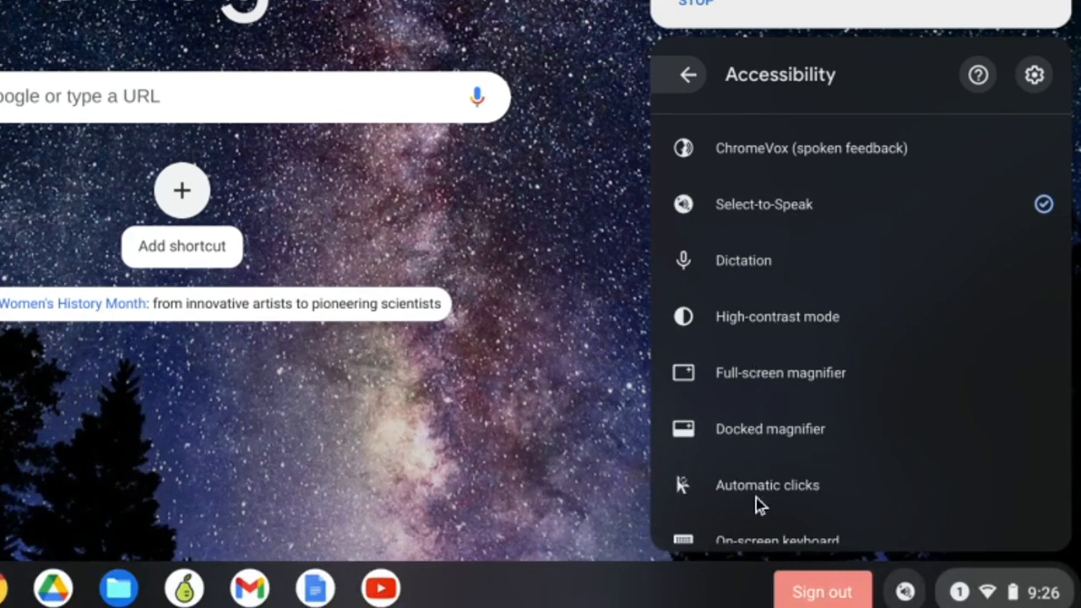
pyautogui.moveTo(777, 272)
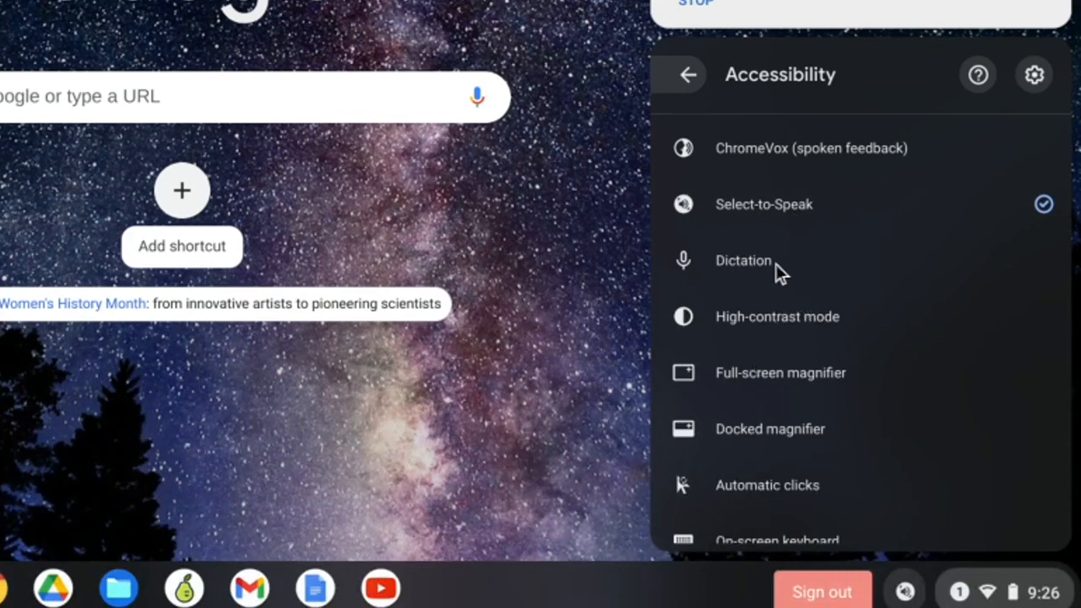
# Toggle Dictation on and back off in the Accessibility menu, keeping Select-to-Speak enabled
pyautogui.click(743, 260)
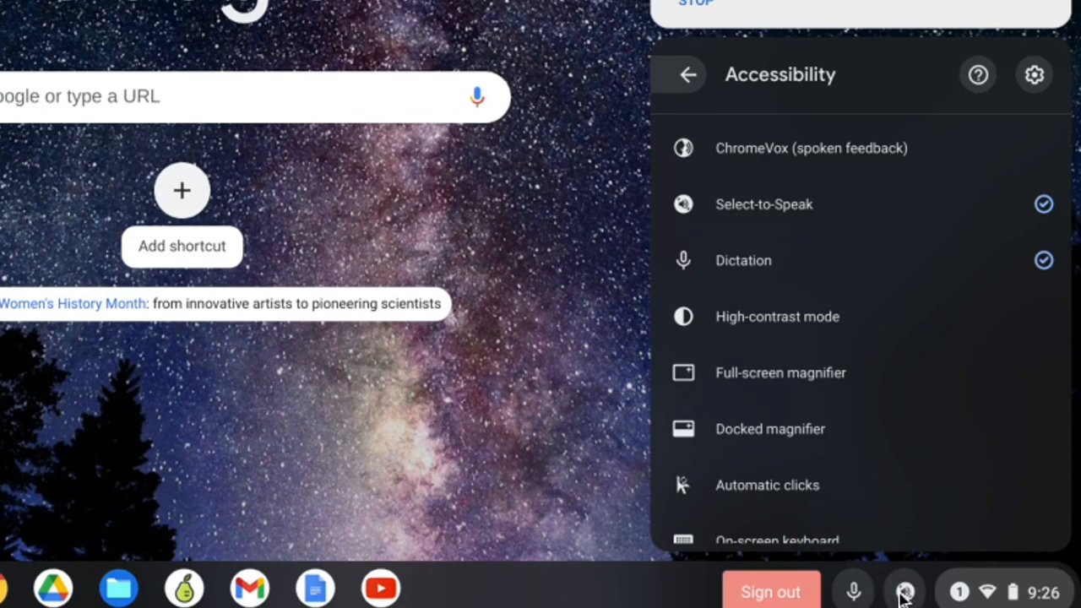
pyautogui.moveTo(906, 583)
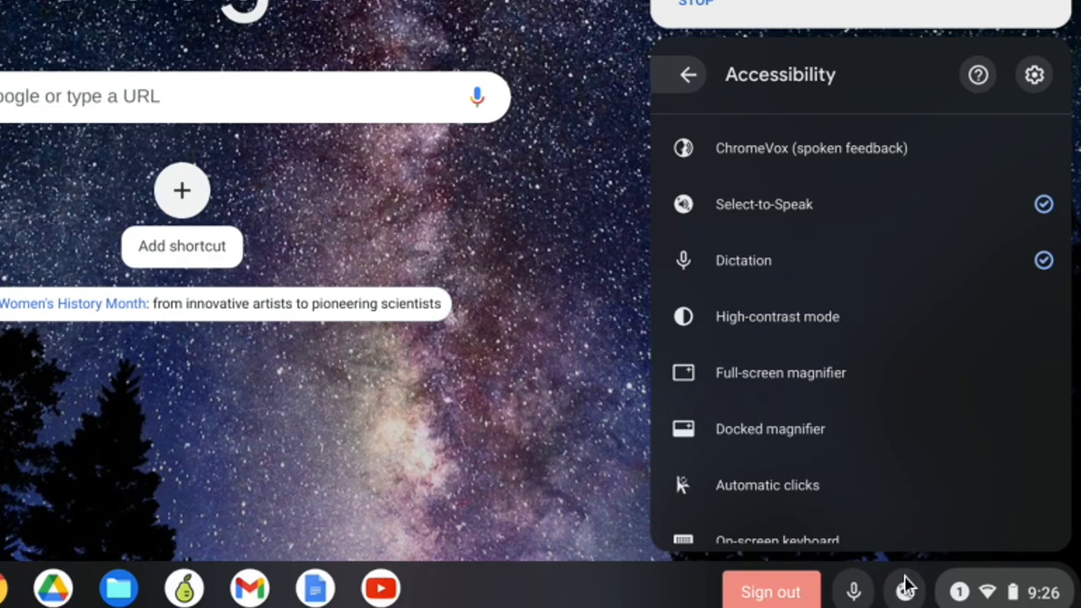
pyautogui.moveTo(904, 588)
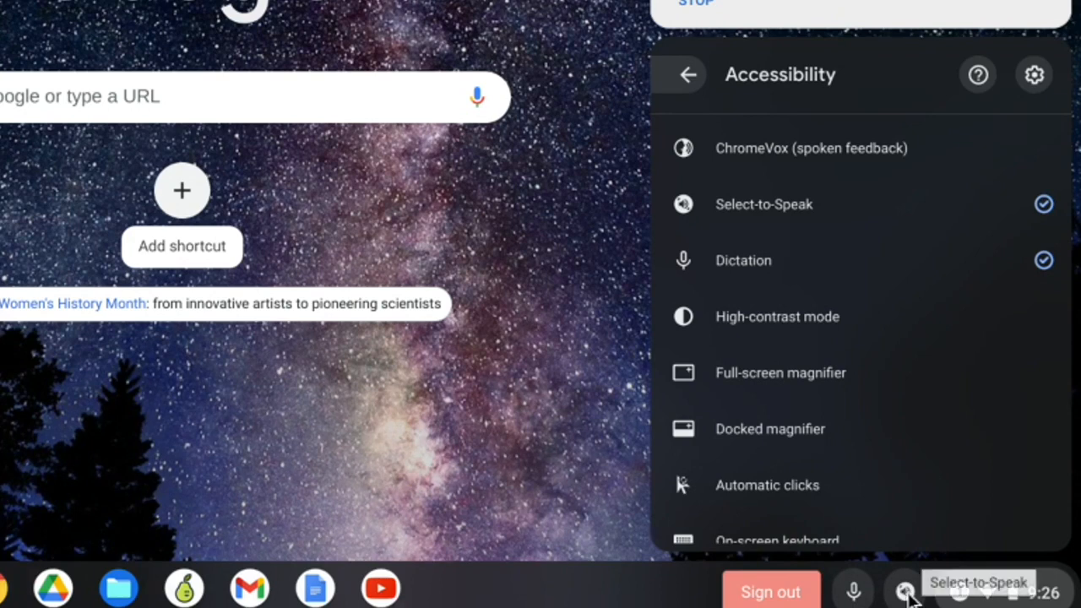
pyautogui.moveTo(767, 260)
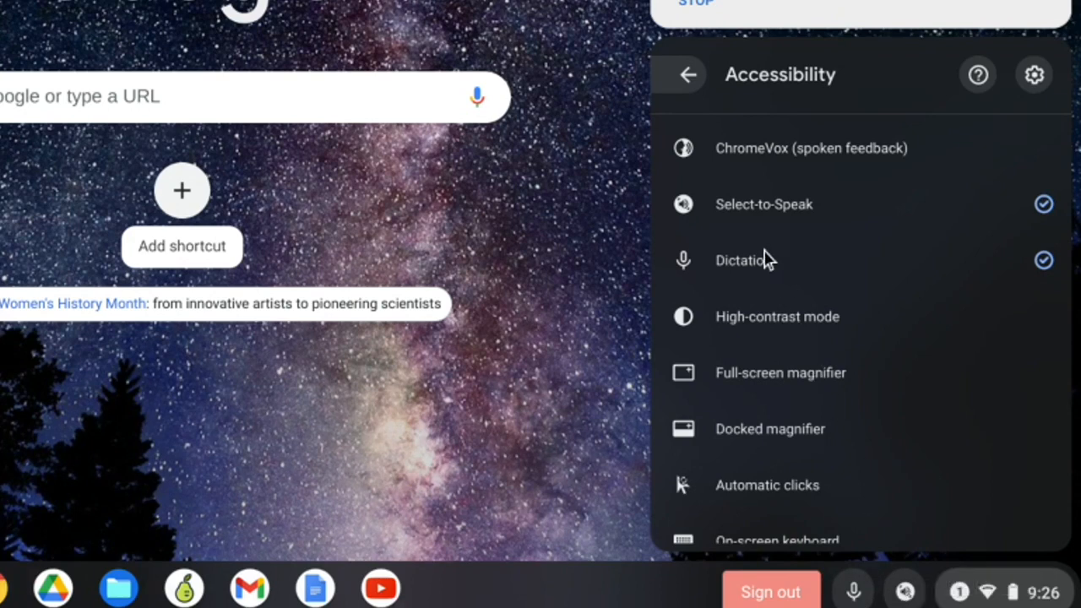
pyautogui.click(1044, 260)
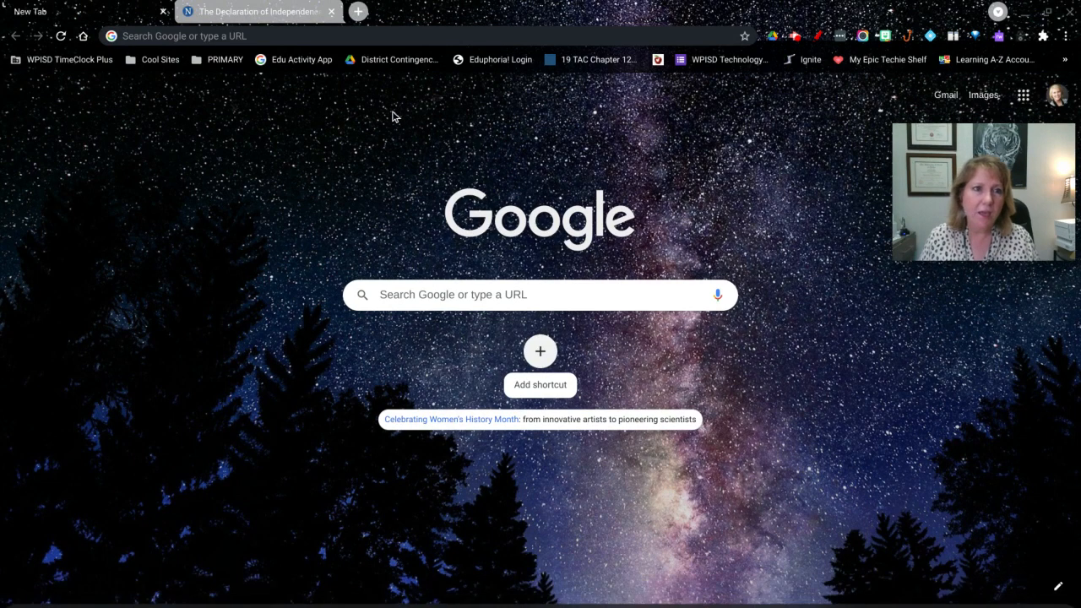
# Switch to the Declaration of Independence tab and activate Select-to-Speak from the shelf
pyautogui.click(253, 10)
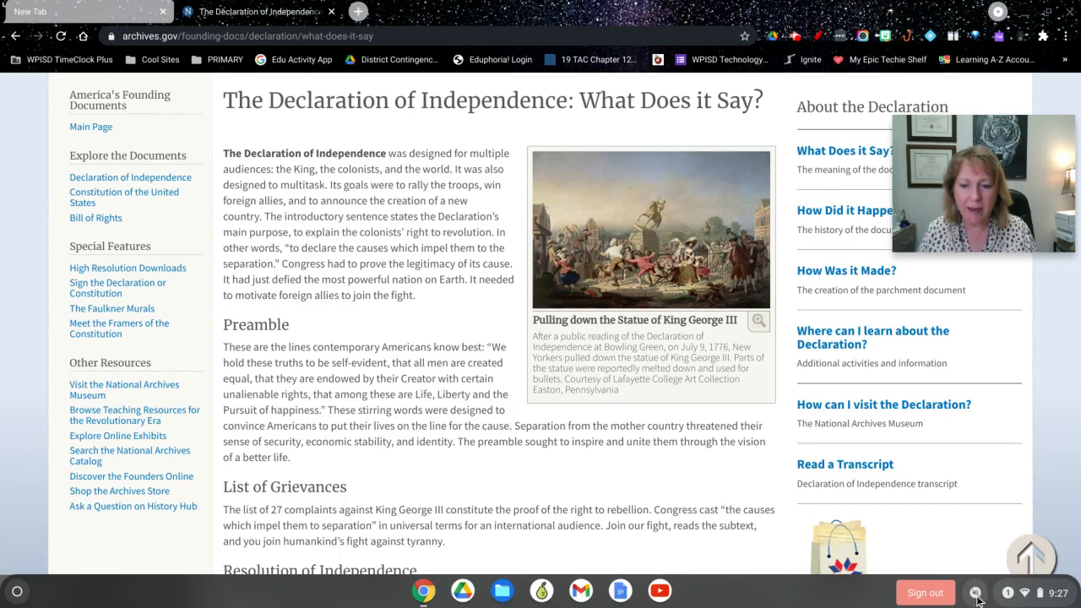
pyautogui.click(977, 592)
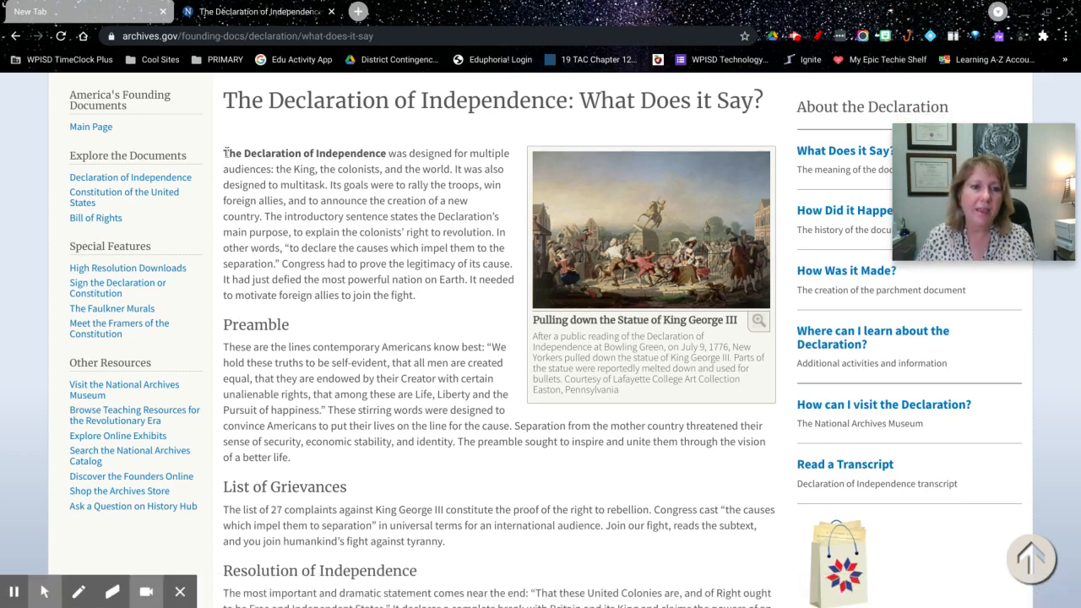
# Have Select-to-Speak read the article's opening paragraph aloud, then pause the reading
pyautogui.moveTo(225, 146); pyautogui.dragTo(507, 267)
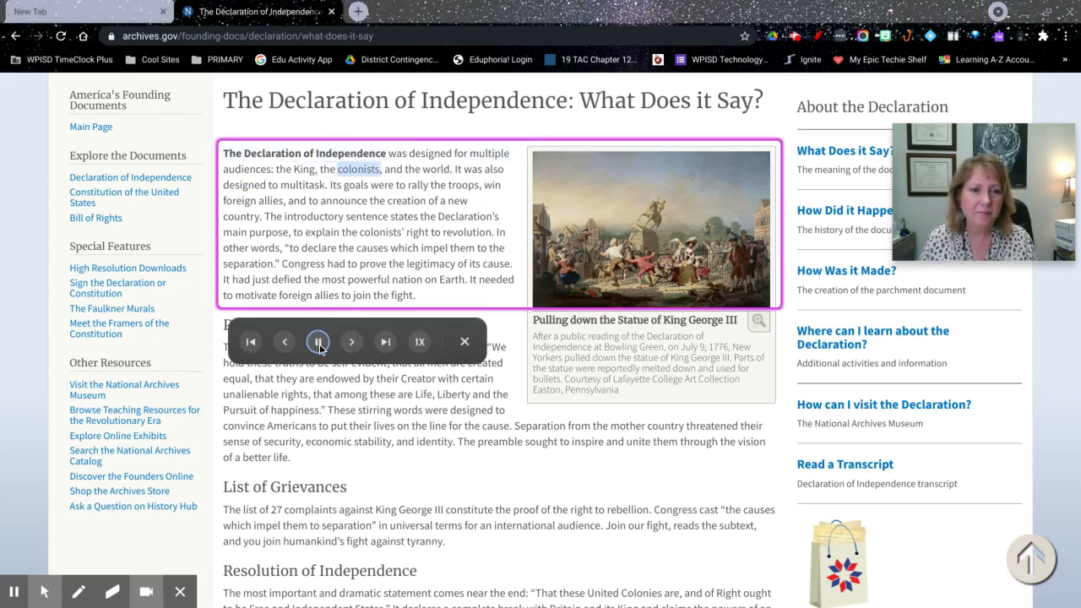
pyautogui.click(318, 341)
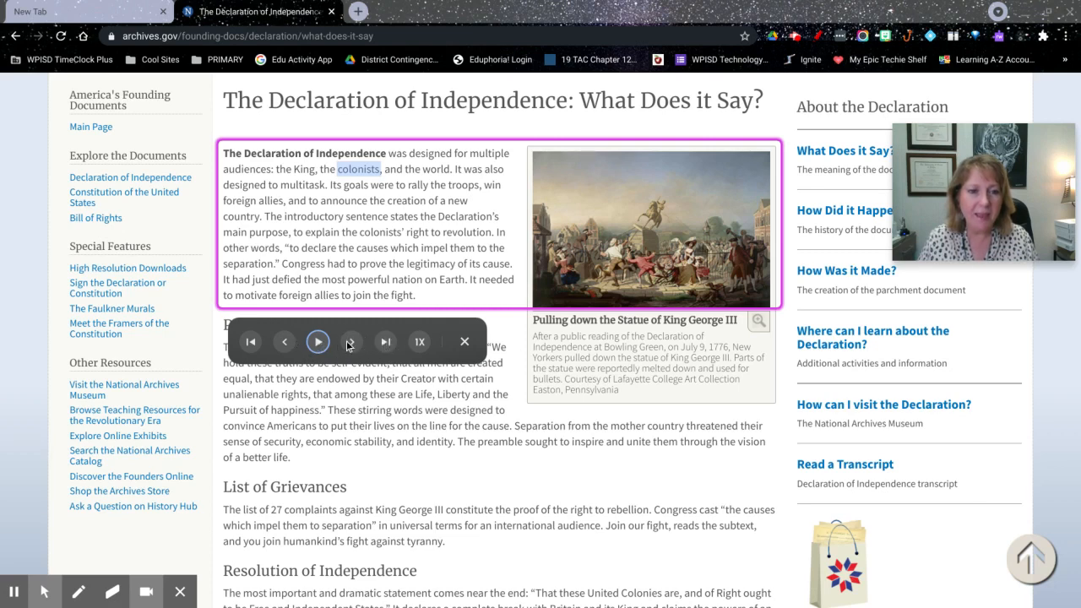
pyautogui.moveTo(352, 341)
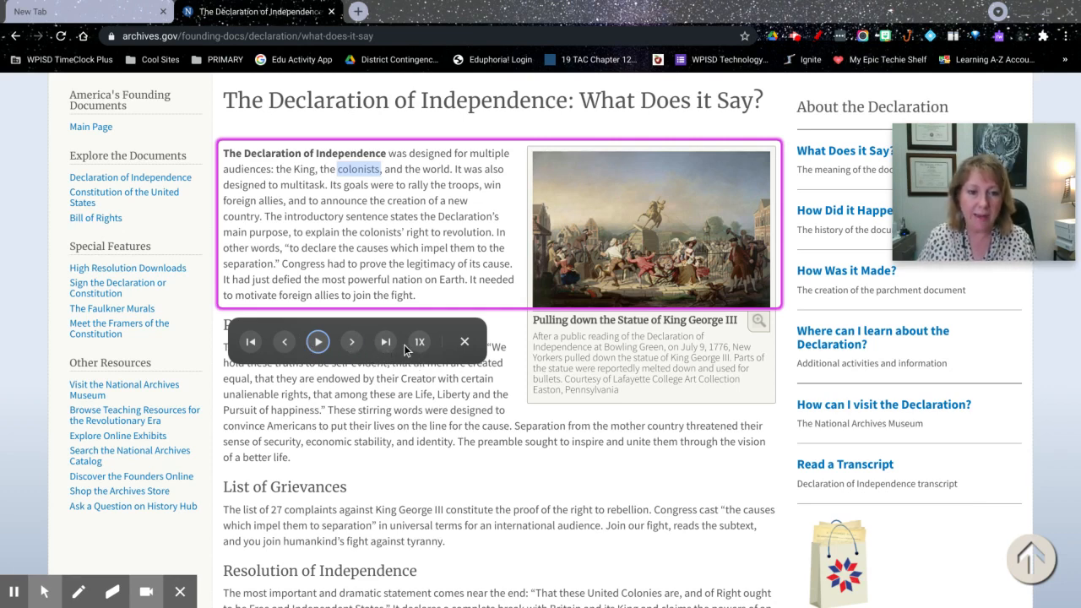
# Show the reading-speed choices from 0.5x to 2.0x, with 1.0x still selected
pyautogui.click(419, 342)
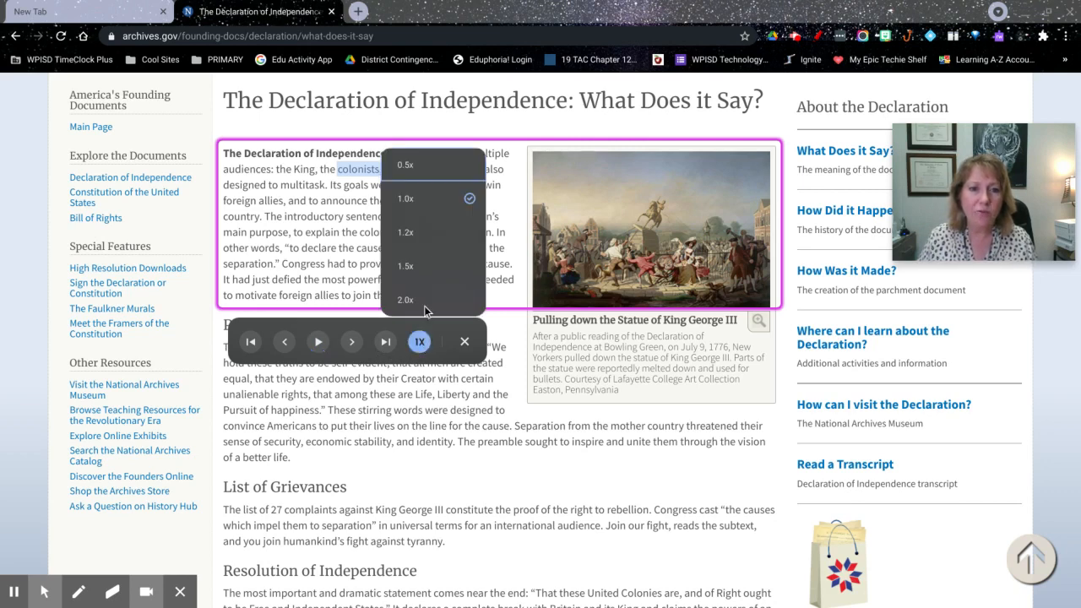
pyautogui.moveTo(404, 286)
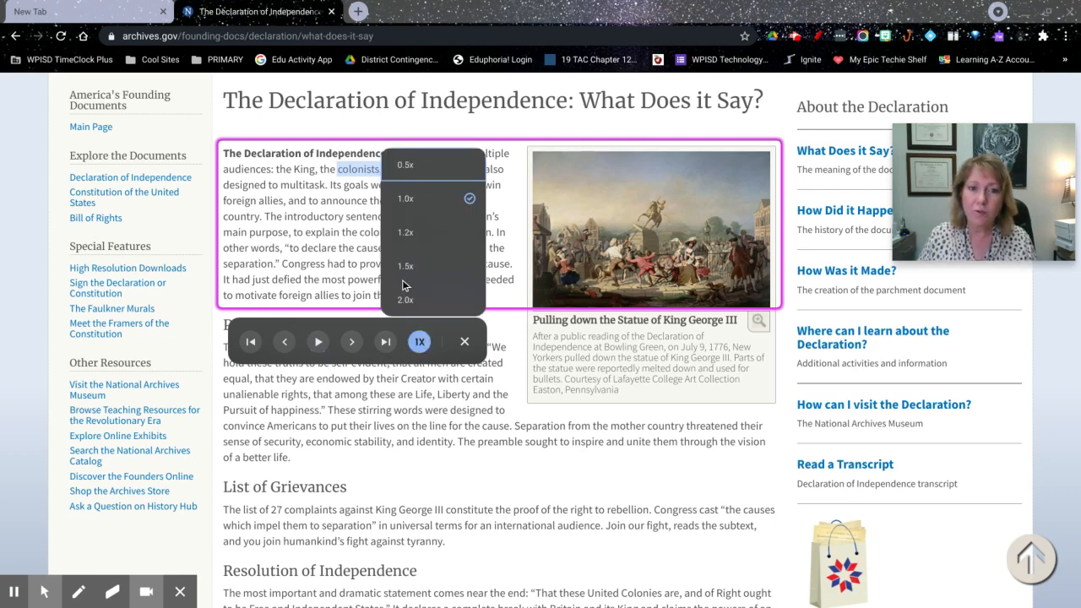
pyautogui.moveTo(450, 236)
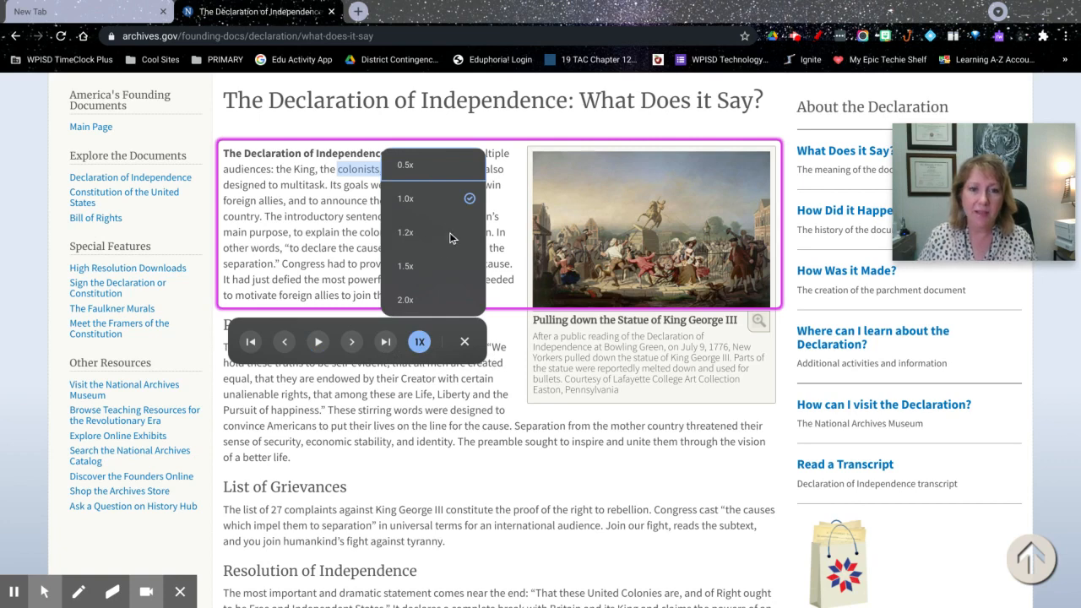